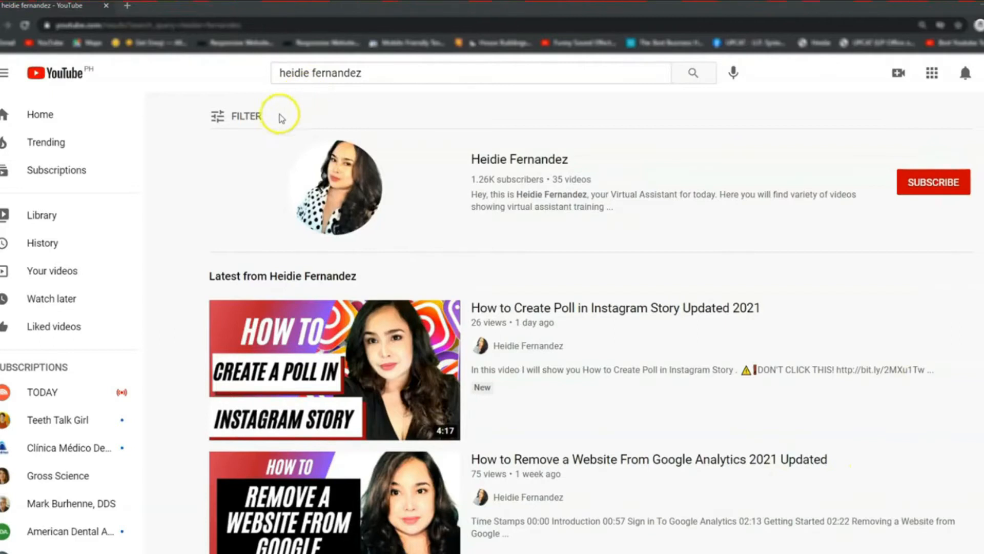
pyautogui.moveTo(473, 149)
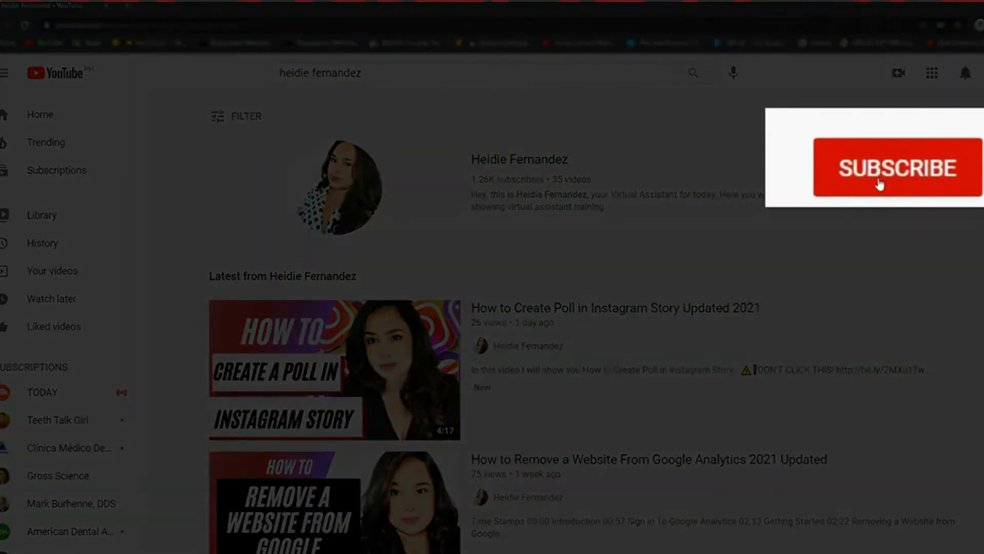
# Reveal Chrome's More tools submenu with the Clear browsing data option.
pyautogui.click(898, 167)
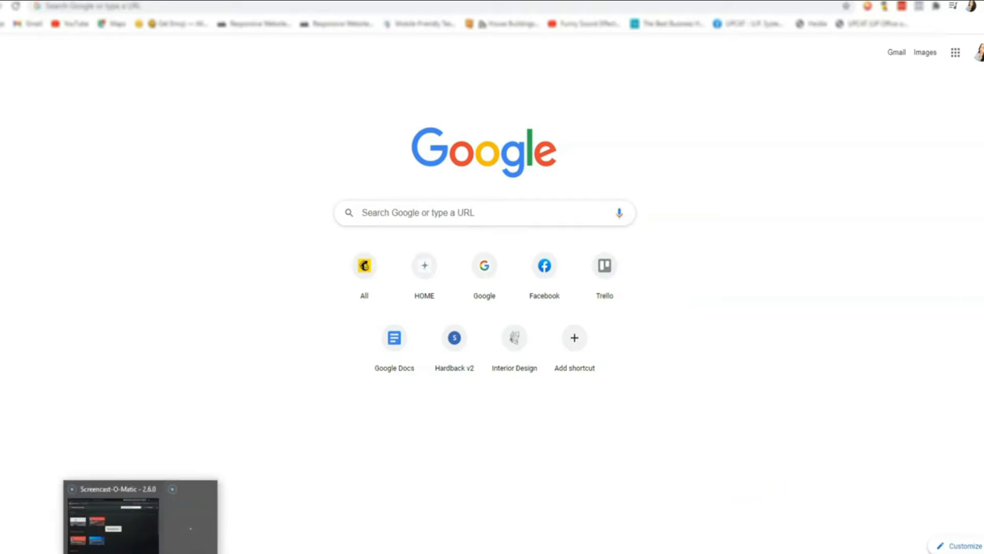
pyautogui.click(67, 23)
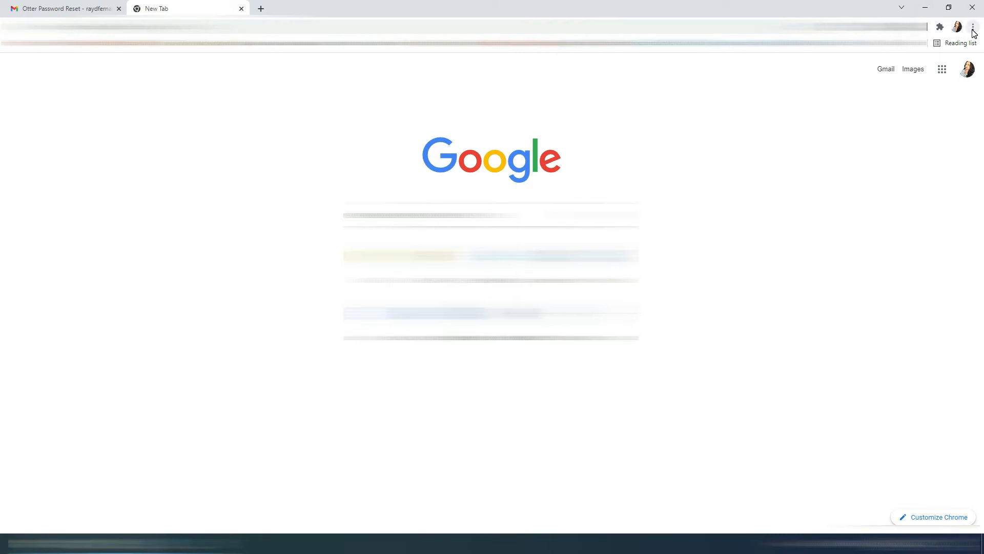
pyautogui.click(973, 27)
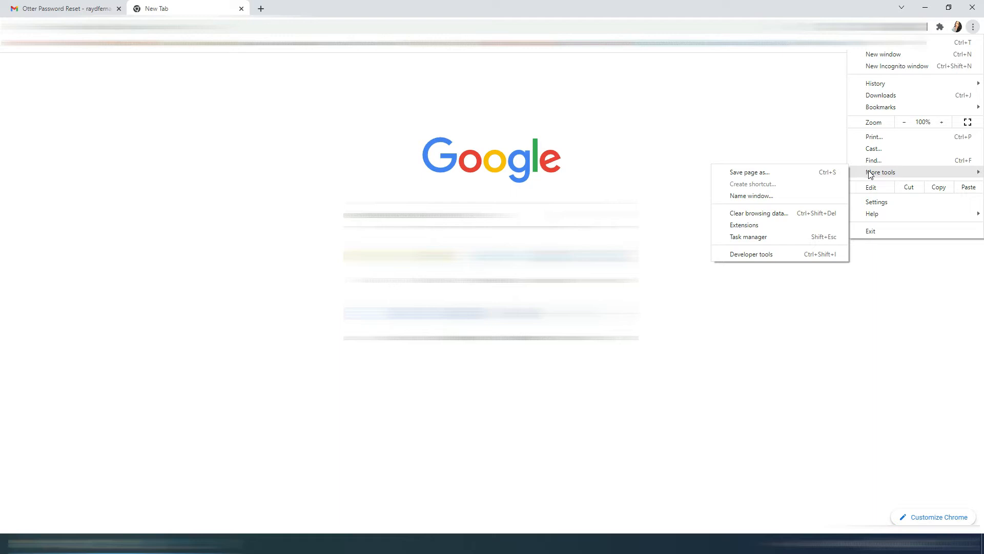
pyautogui.click(759, 213)
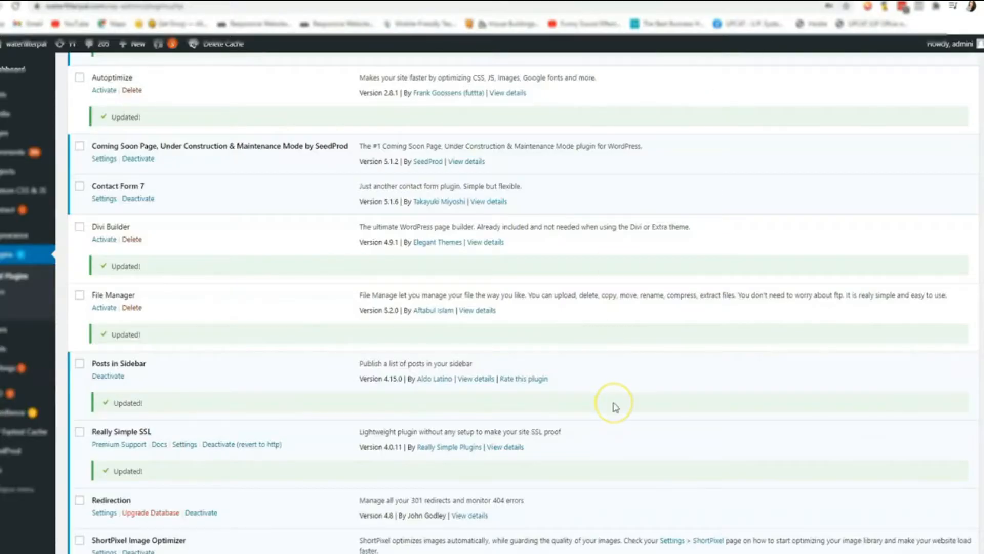
pyautogui.moveTo(618, 393)
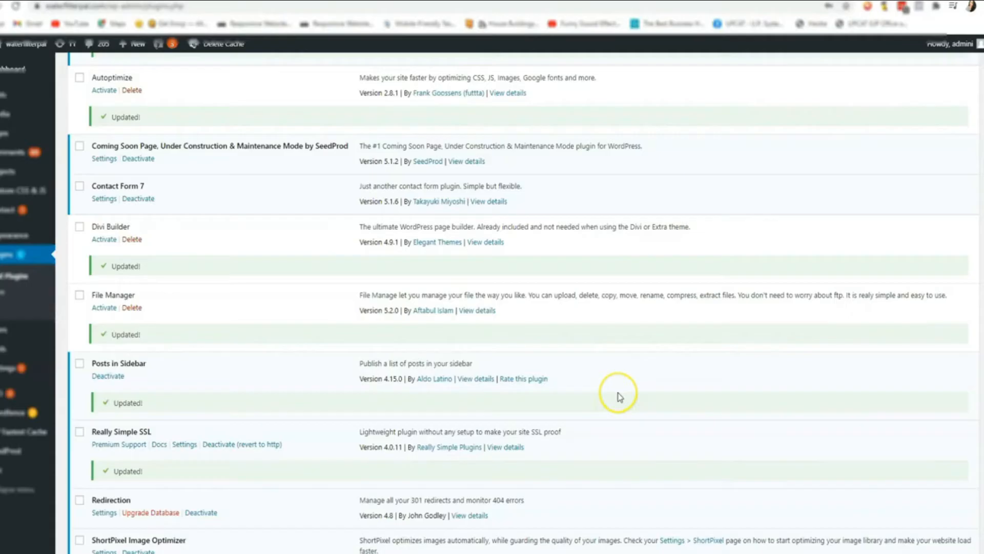
pyautogui.moveTo(463, 362)
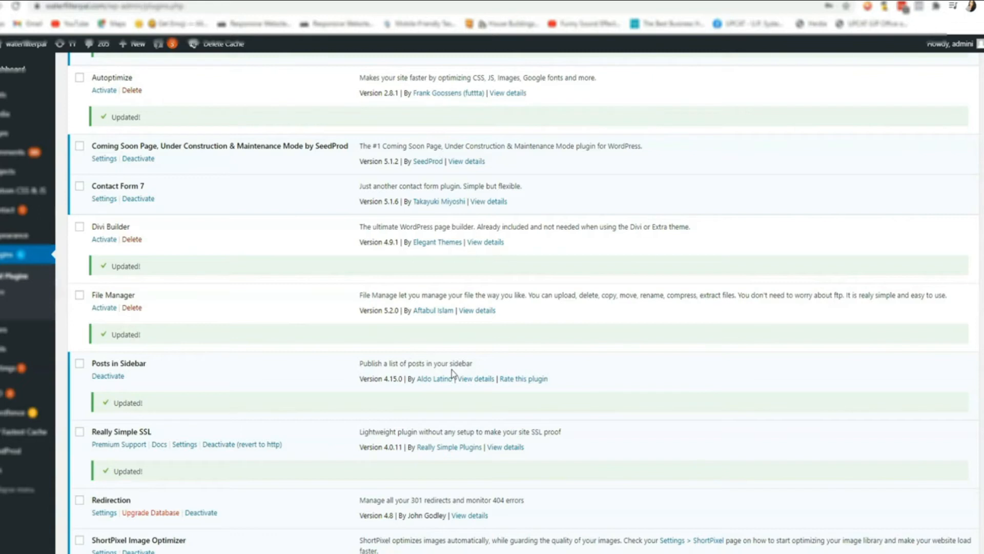
pyautogui.moveTo(437, 361)
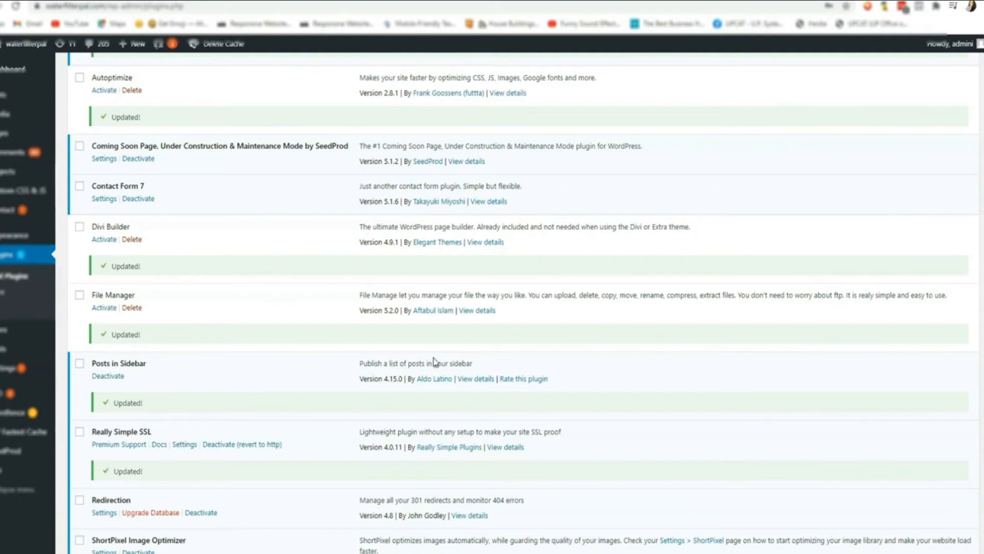
pyautogui.moveTo(454, 374)
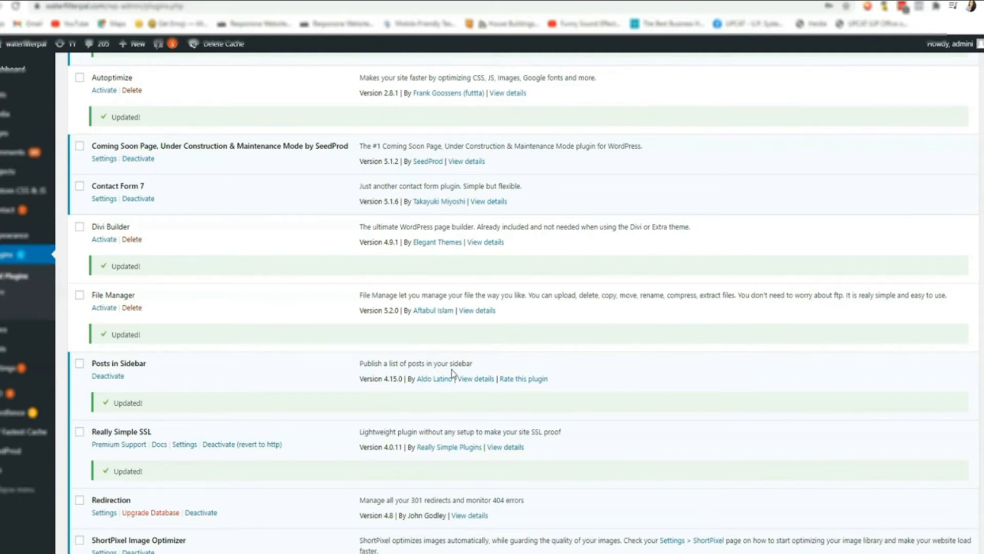
pyautogui.moveTo(435, 362)
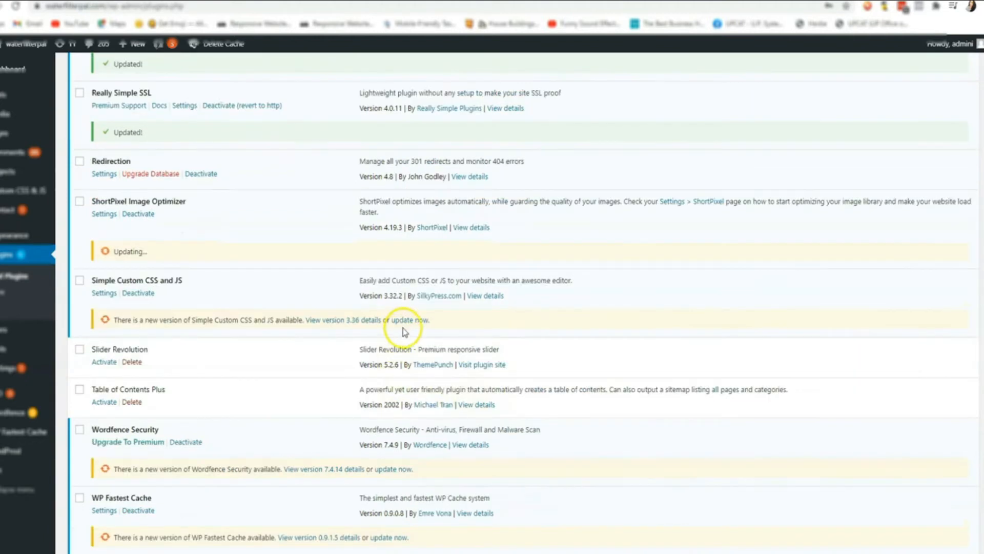
# Scroll the Plugins list and start updating WP Fastest Cache.
pyautogui.scroll(3)
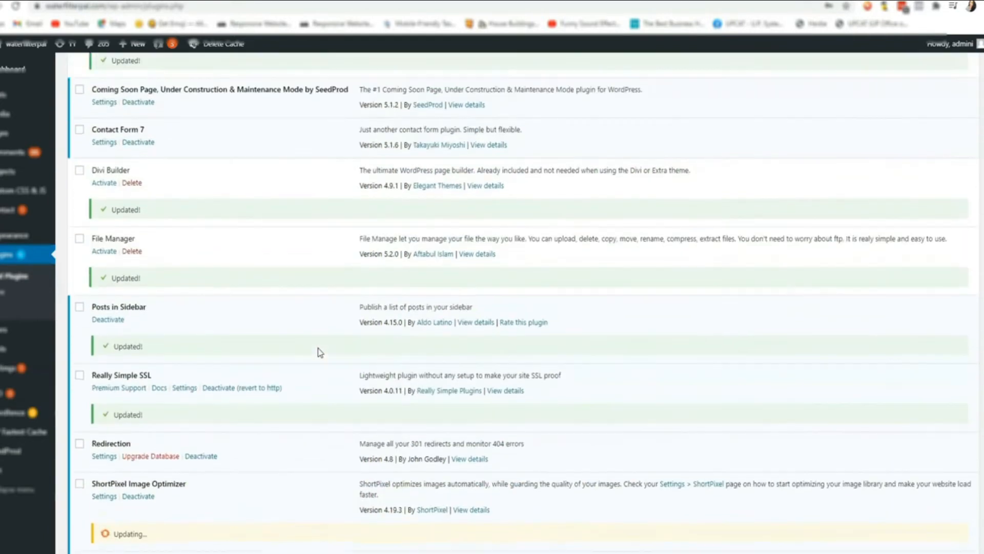
pyautogui.scroll(-3)
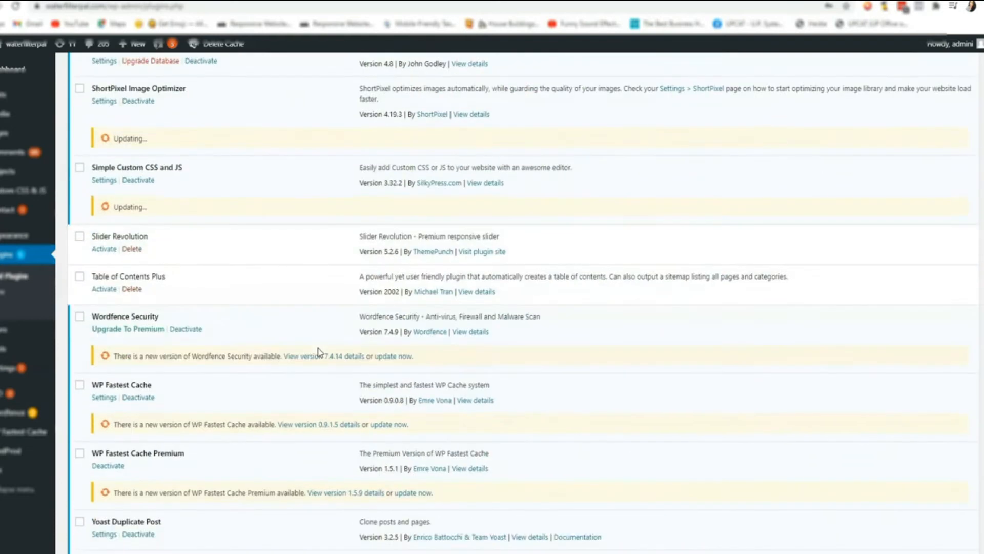
pyautogui.scroll(-3)
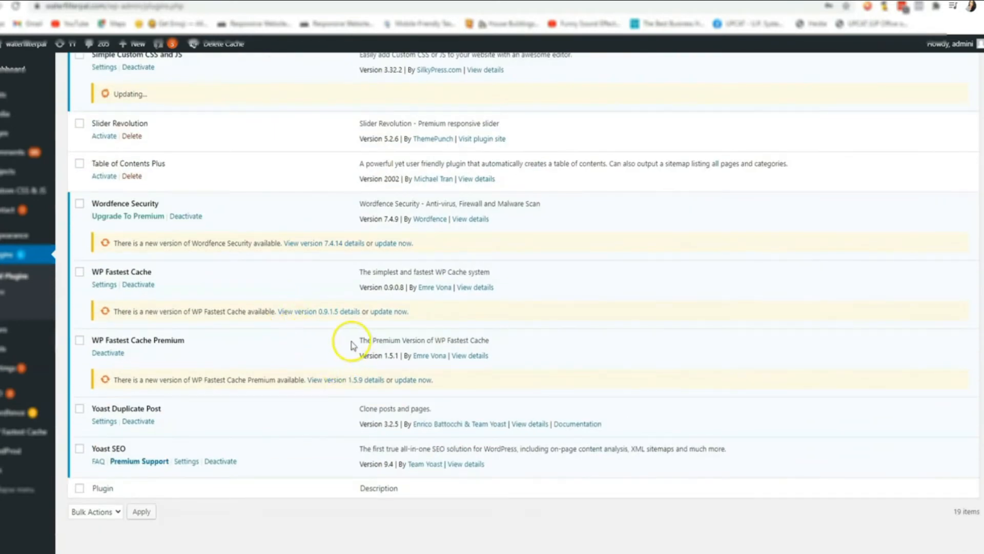
pyautogui.moveTo(259, 276)
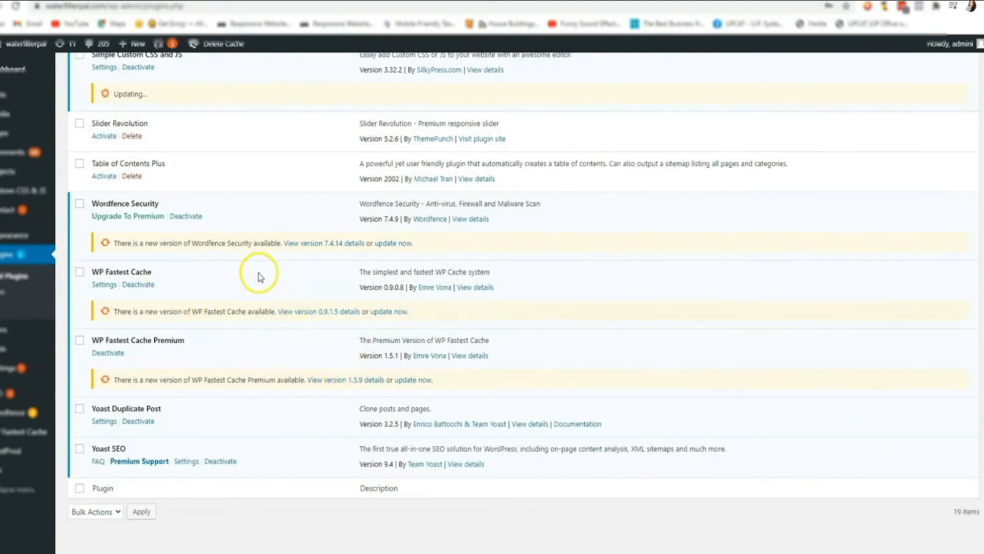
pyautogui.moveTo(263, 279)
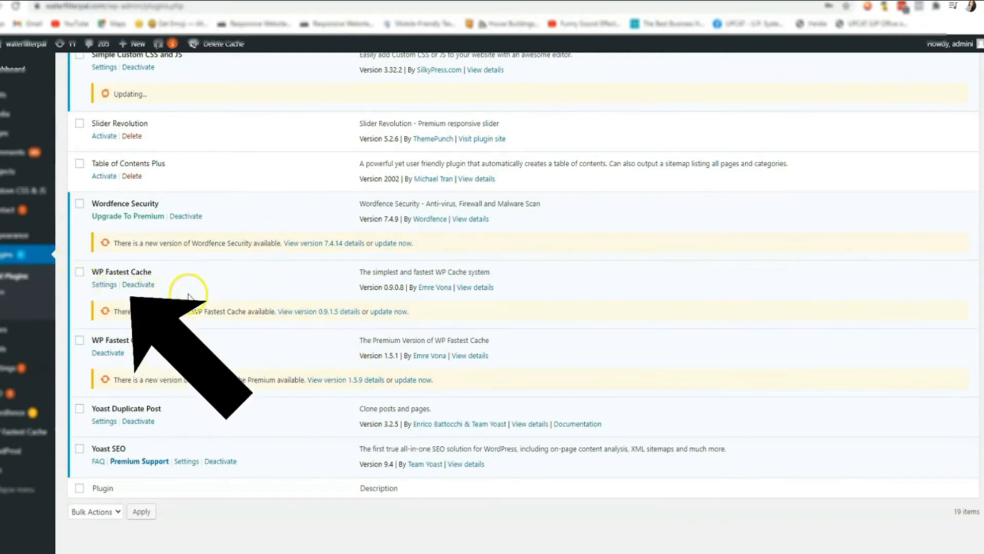
pyautogui.click(395, 243)
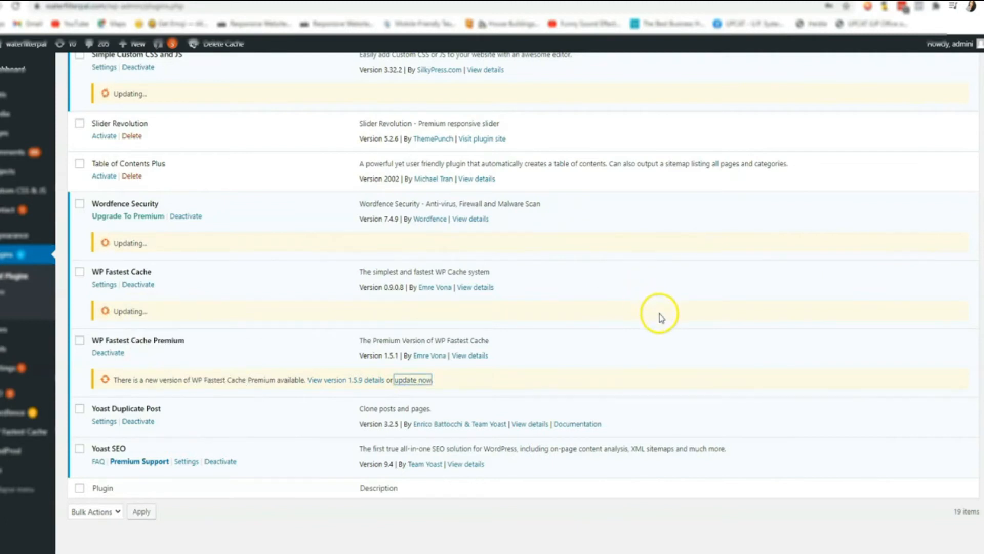
pyautogui.moveTo(594, 346)
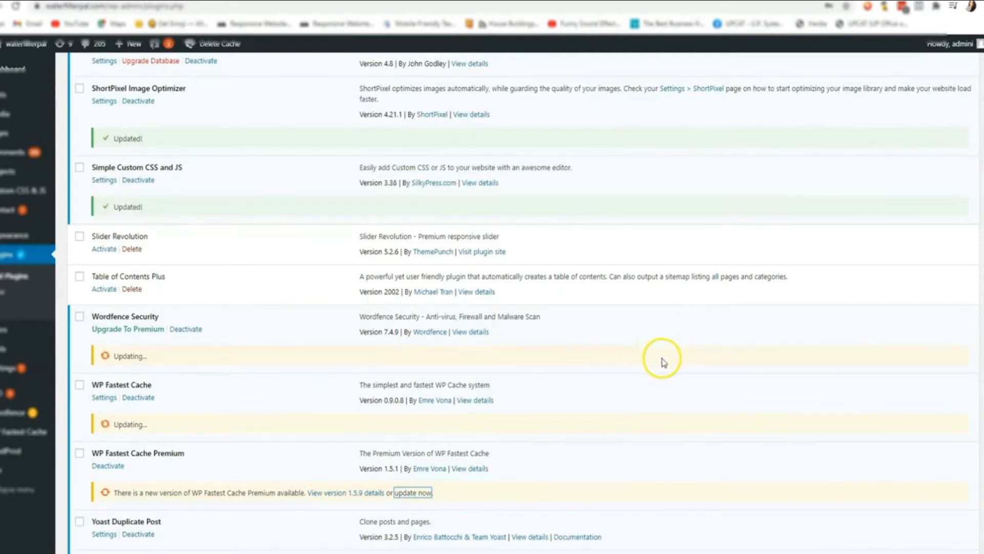
pyautogui.moveTo(670, 367)
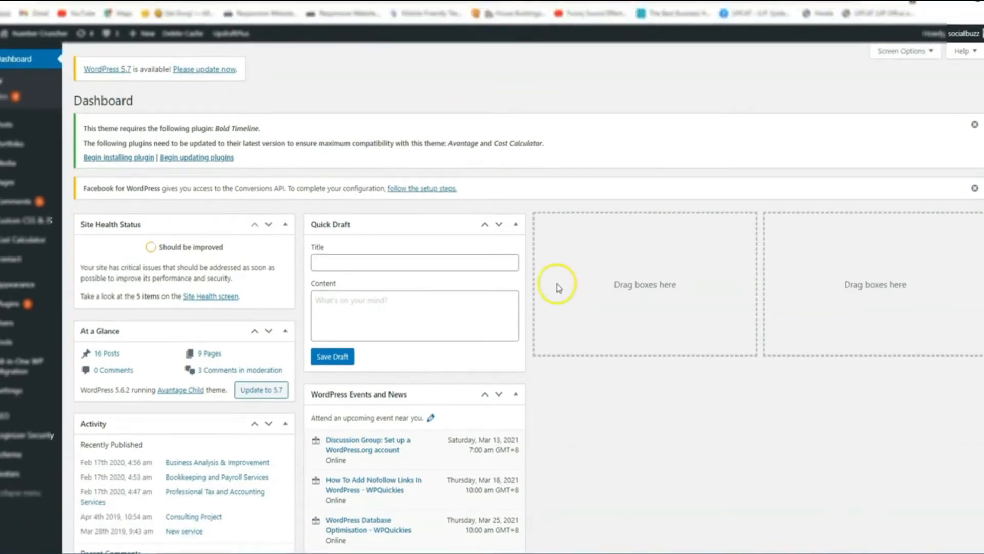
pyautogui.moveTo(585, 392)
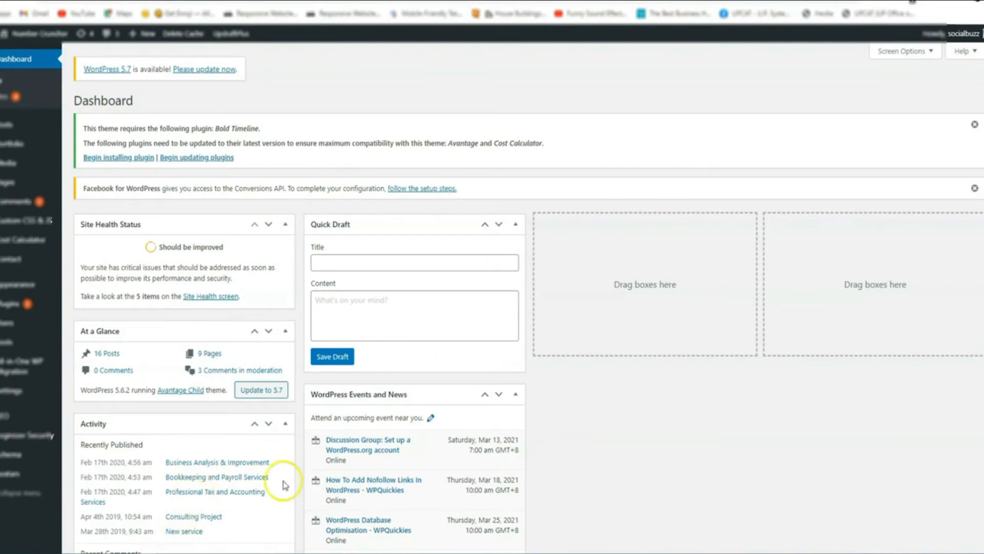
pyautogui.moveTo(706, 387)
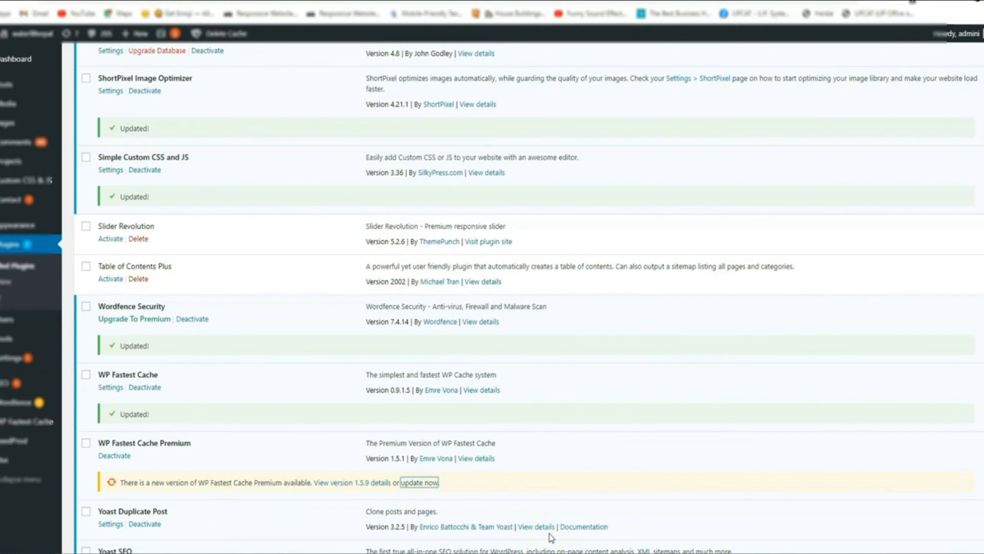
pyautogui.moveTo(562, 436)
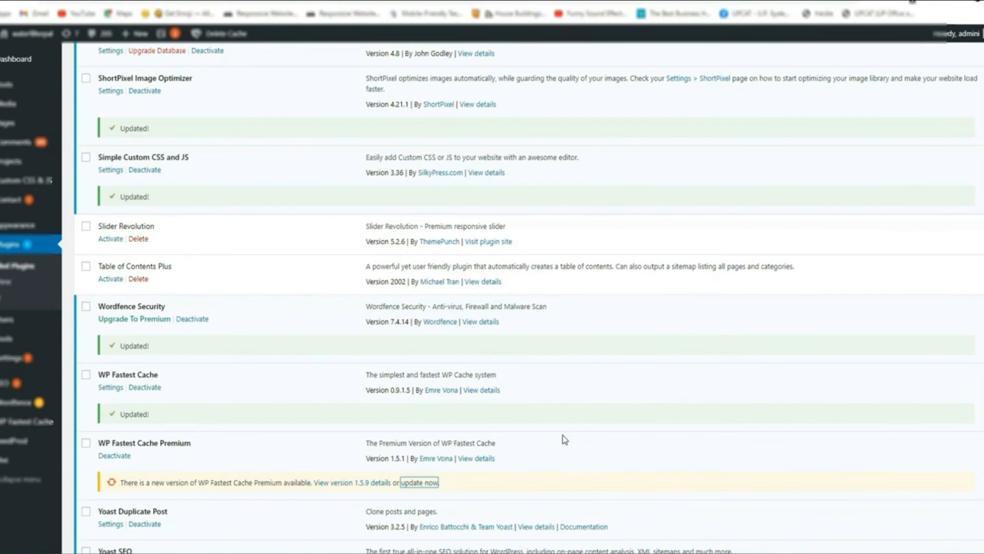
# Start updating WP Fastest Cache Premium from its update notice.
pyautogui.click(419, 481)
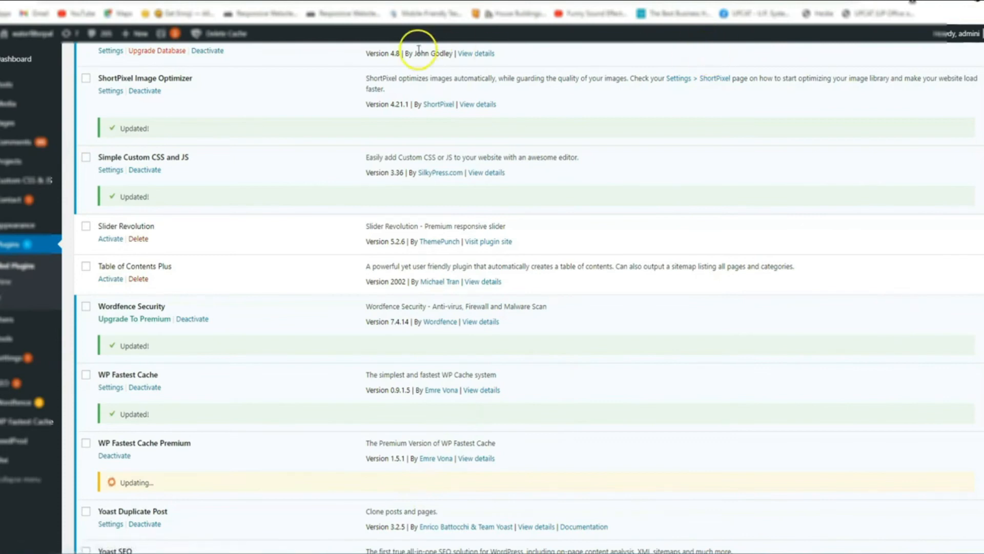
pyautogui.moveTo(354, 70)
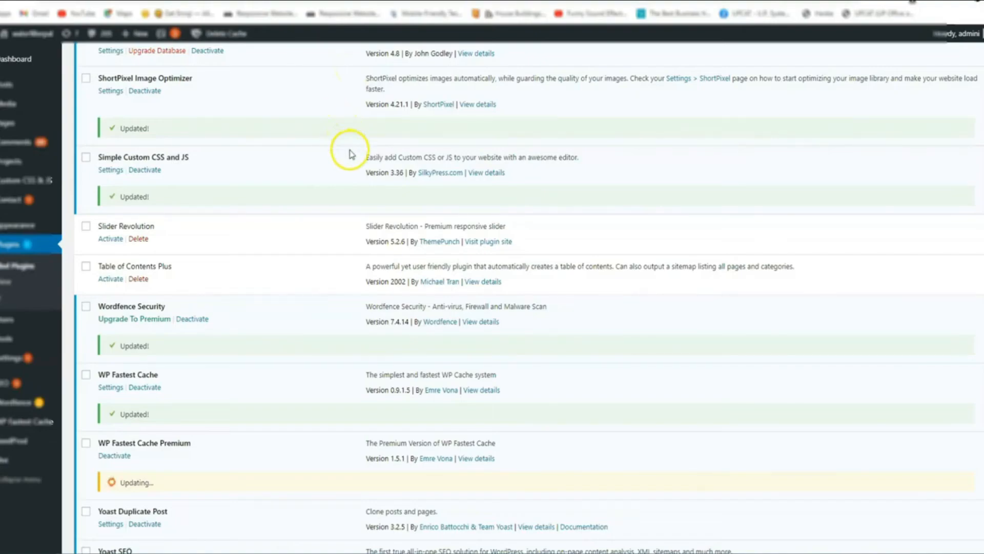
pyautogui.moveTo(273, 177)
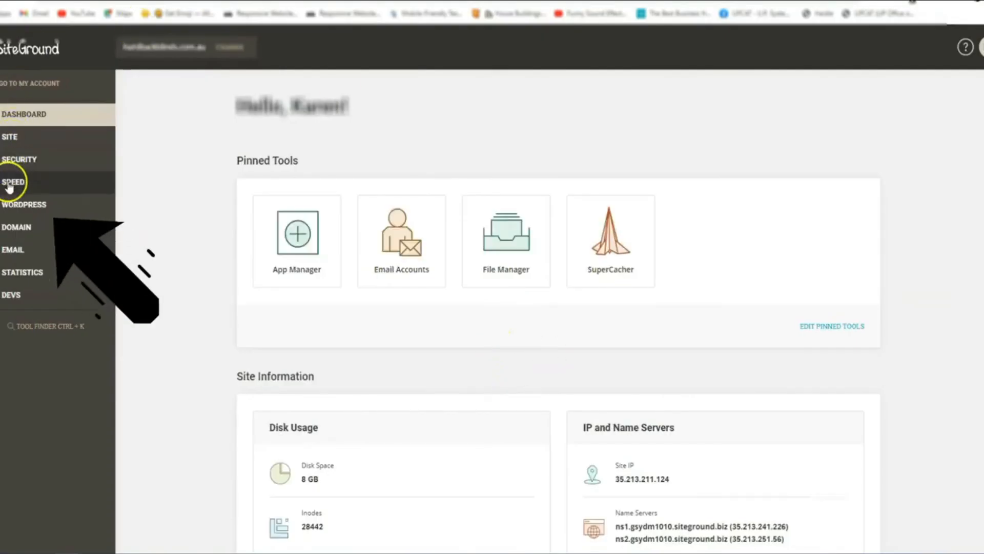
# Expand Speed in the sidebar and reach the SuperCacher caching levels.
pyautogui.click(13, 181)
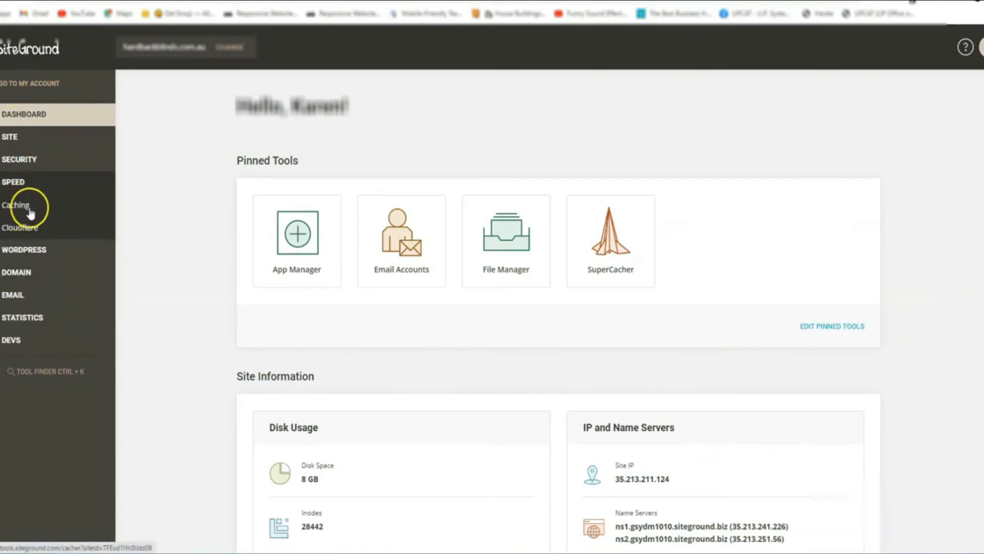
pyautogui.moveTo(49, 207)
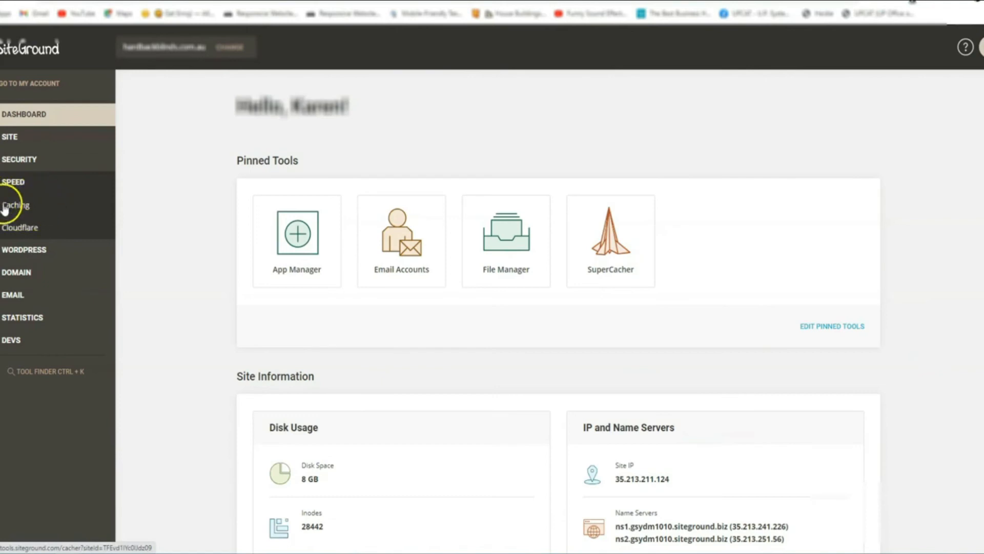
pyautogui.click(19, 205)
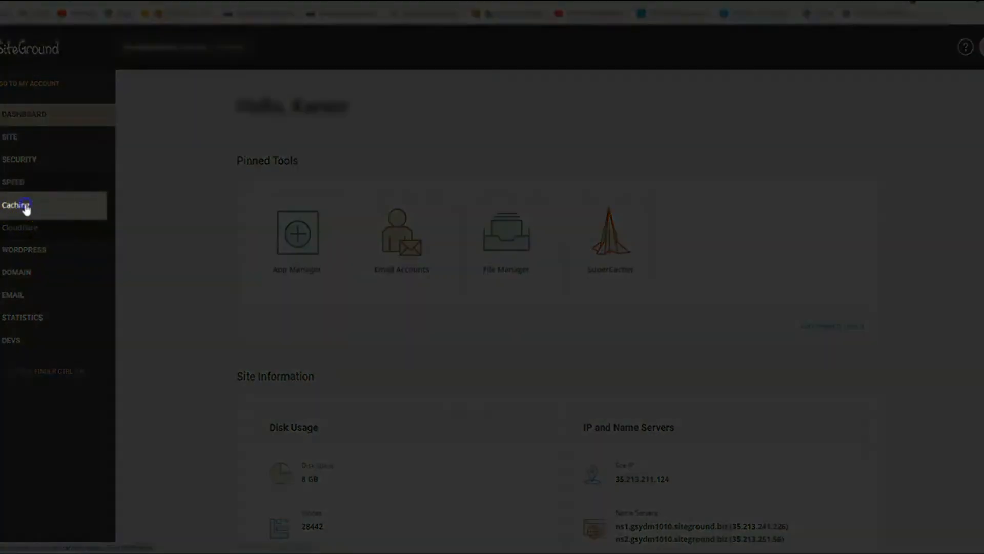
pyautogui.click(16, 205)
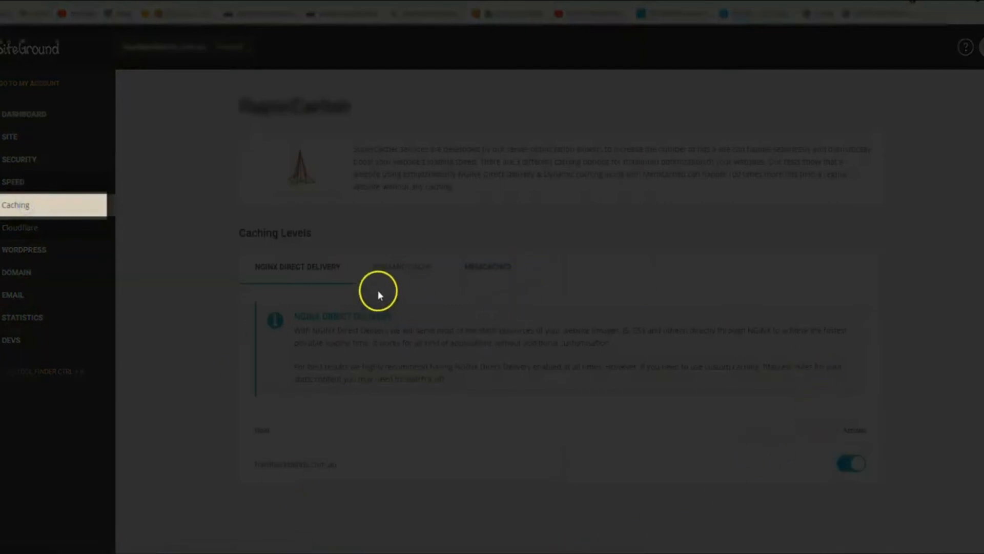
pyautogui.click(401, 266)
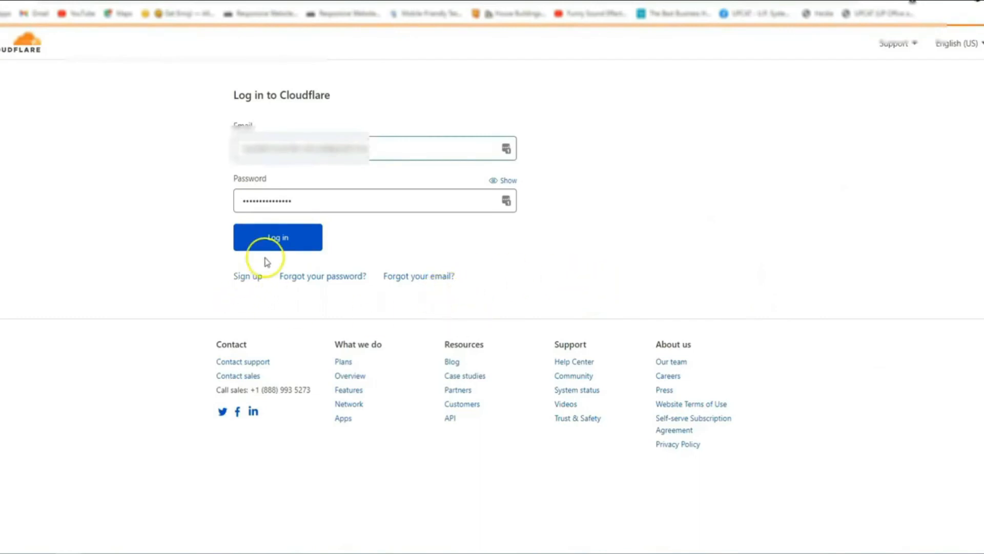
# Log in to Cloudflare and select the active domain from the top bar.
pyautogui.click(276, 237)
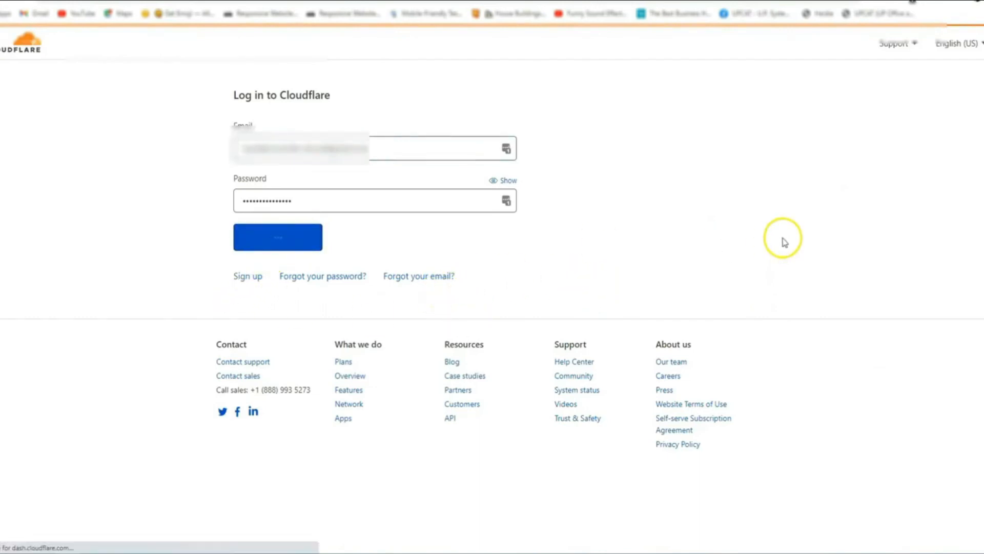
pyautogui.click(278, 237)
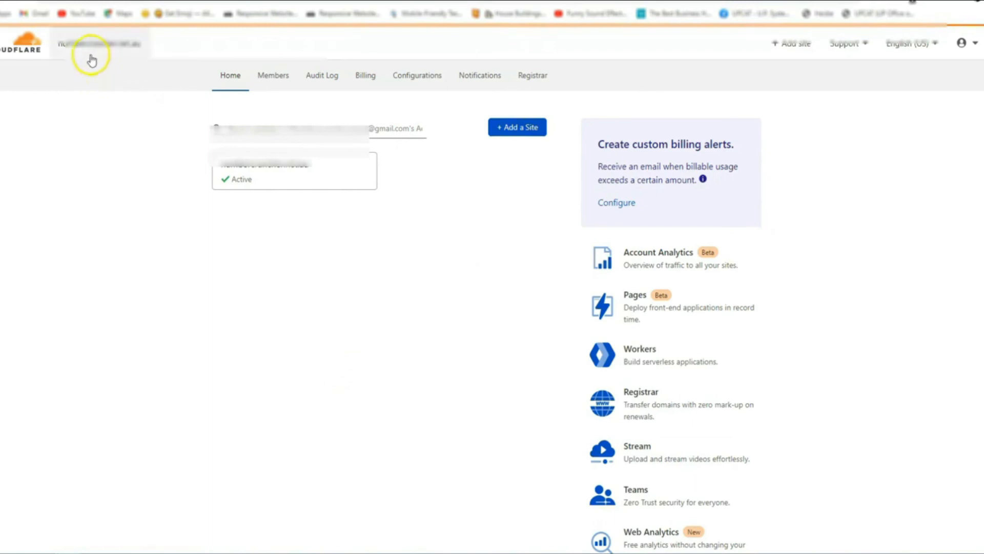
pyautogui.click(99, 44)
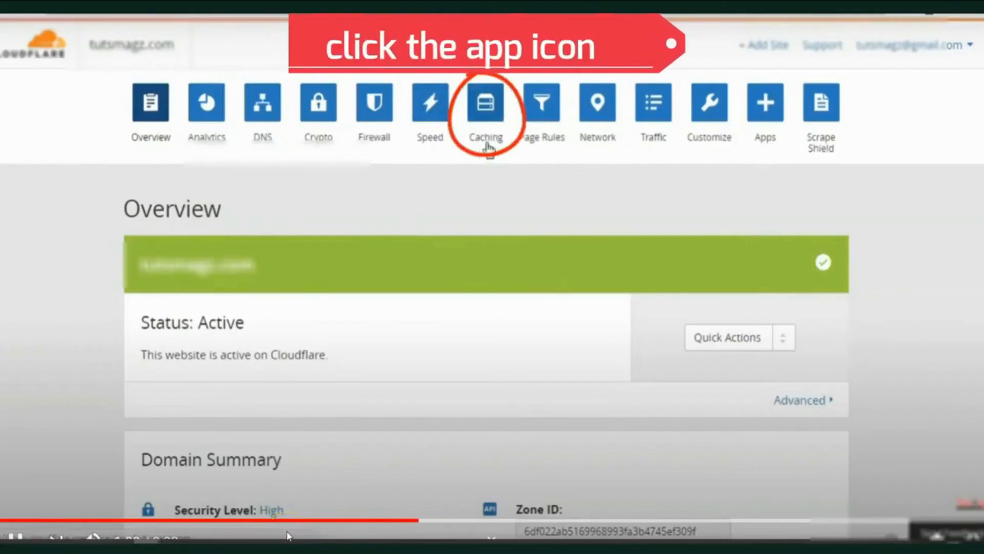
# Reach the Caching app's Purge Cache section and reveal the other purge options.
pyautogui.click(485, 101)
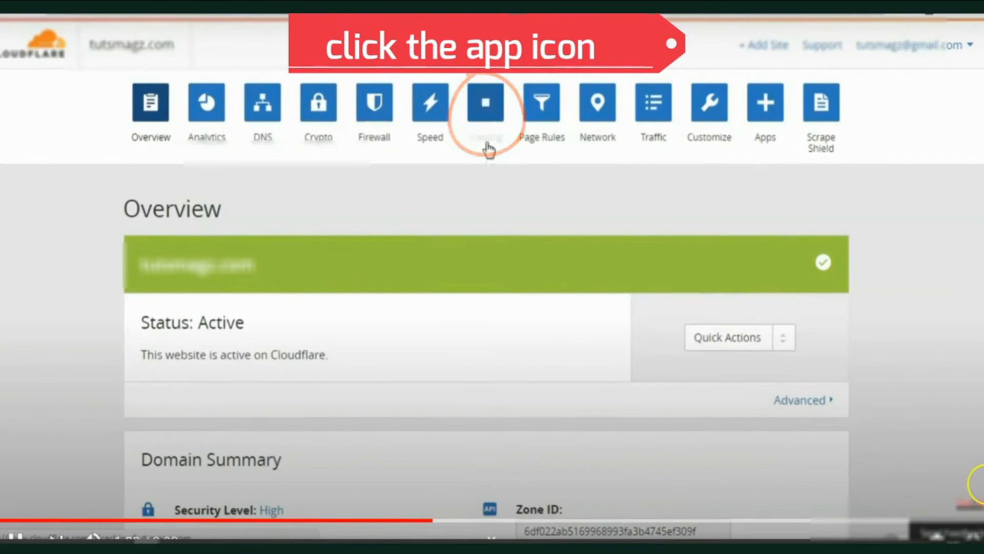
pyautogui.click(485, 102)
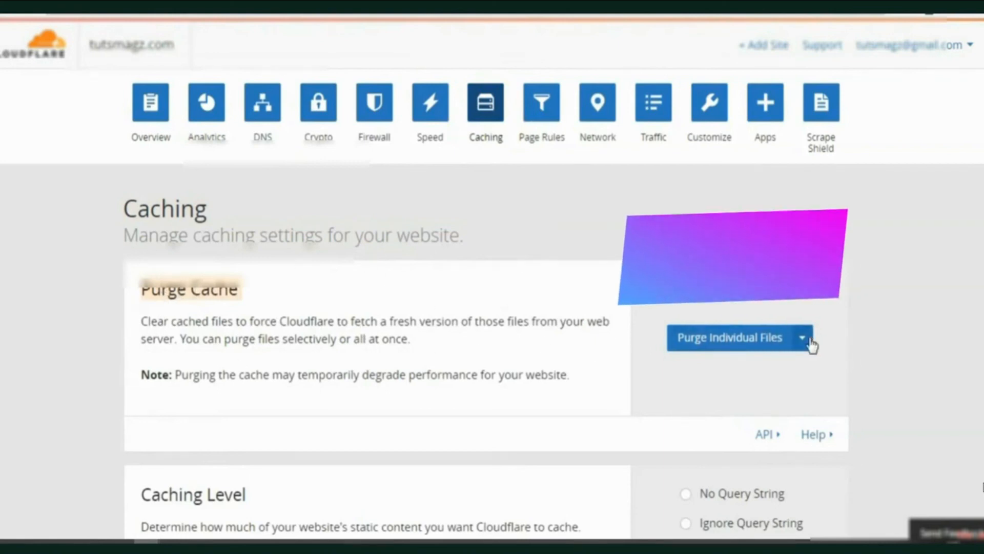
pyautogui.click(801, 337)
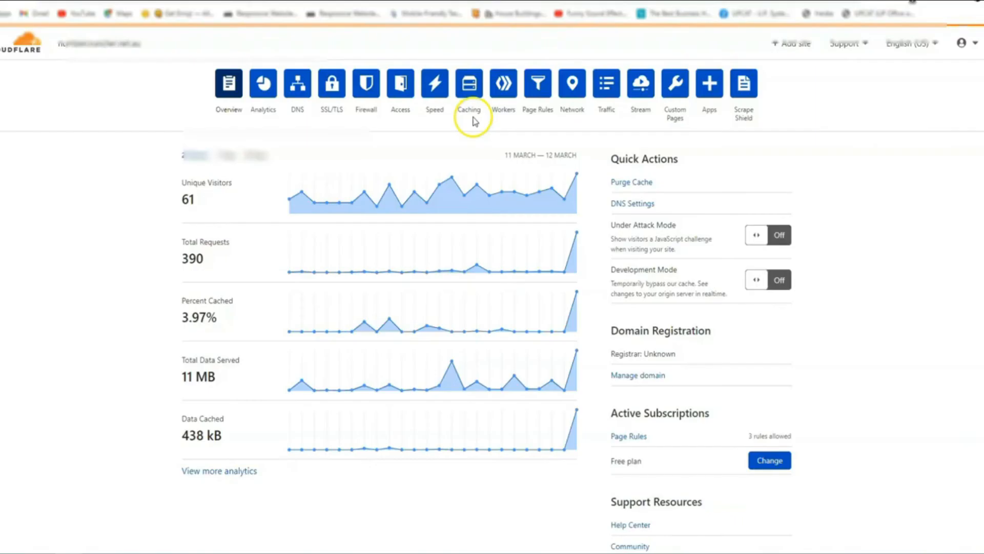
pyautogui.moveTo(840, 187)
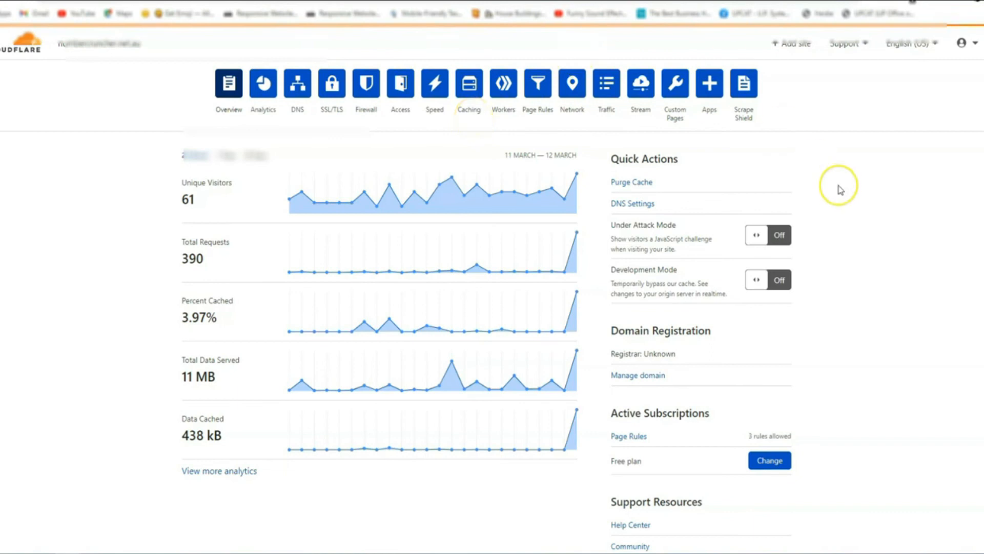